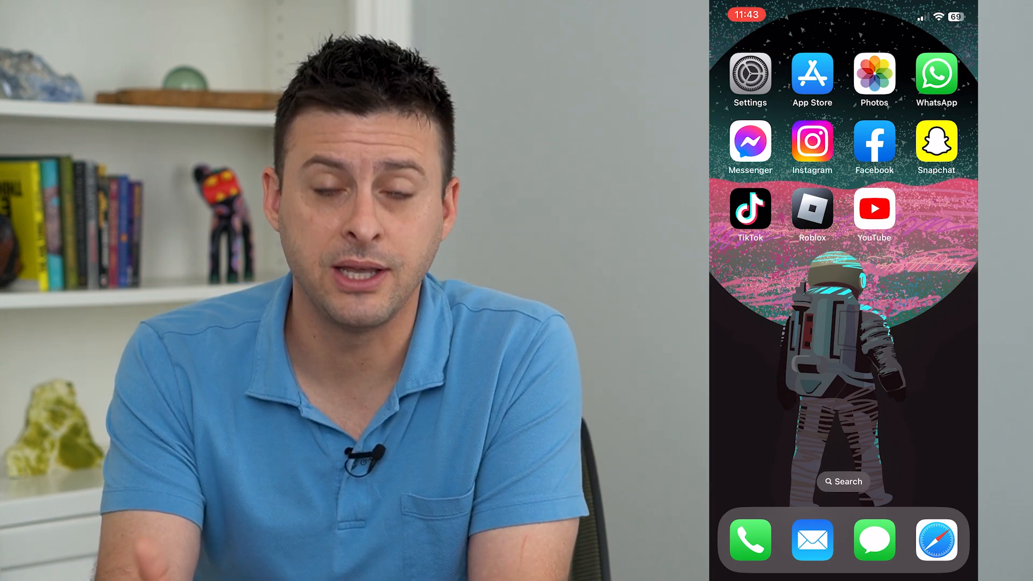
# Go to the Siri & Search page in the iPhone's Settings app.
pyautogui.click(749, 74)
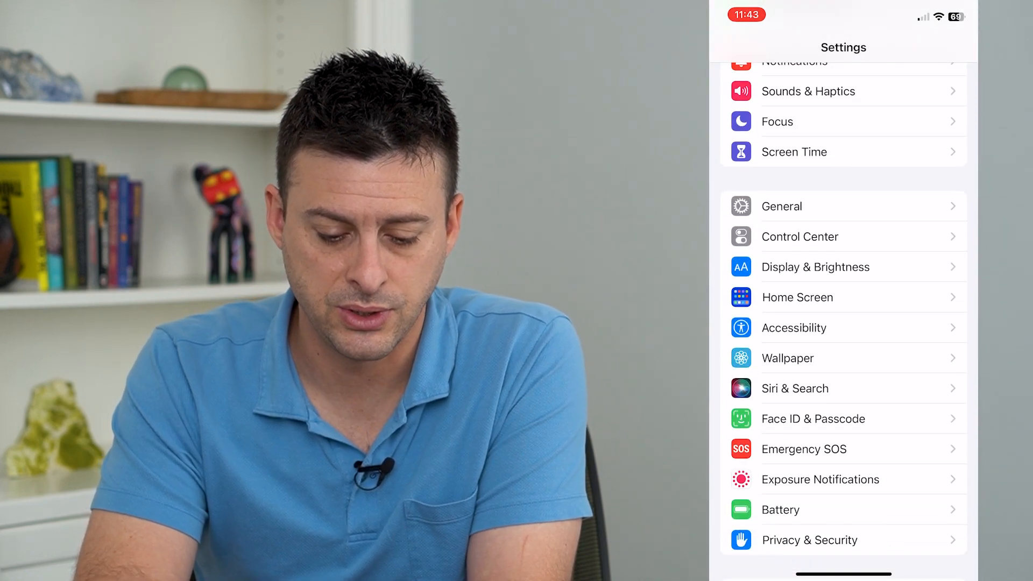
pyautogui.click(795, 389)
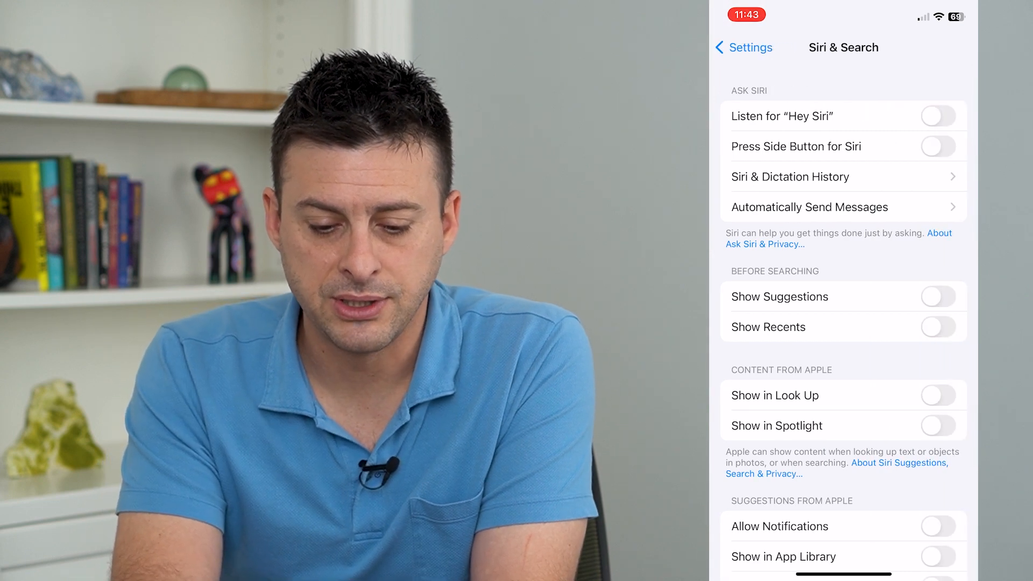
# Switch on Listen for "Hey Siri", enable Siri, begin voice training, then cancel it midway.
pyautogui.click(939, 117)
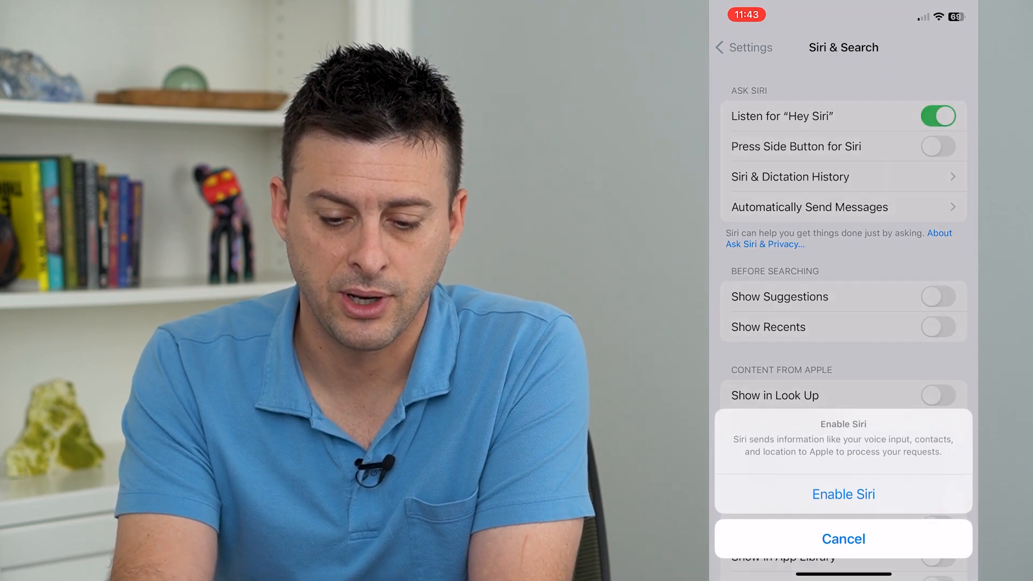
pyautogui.click(844, 494)
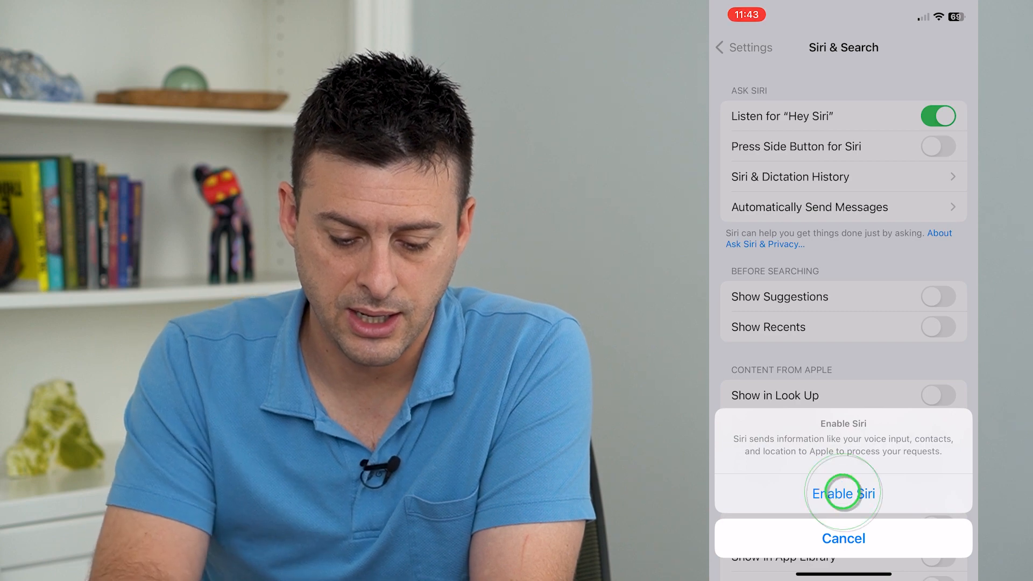
pyautogui.click(843, 493)
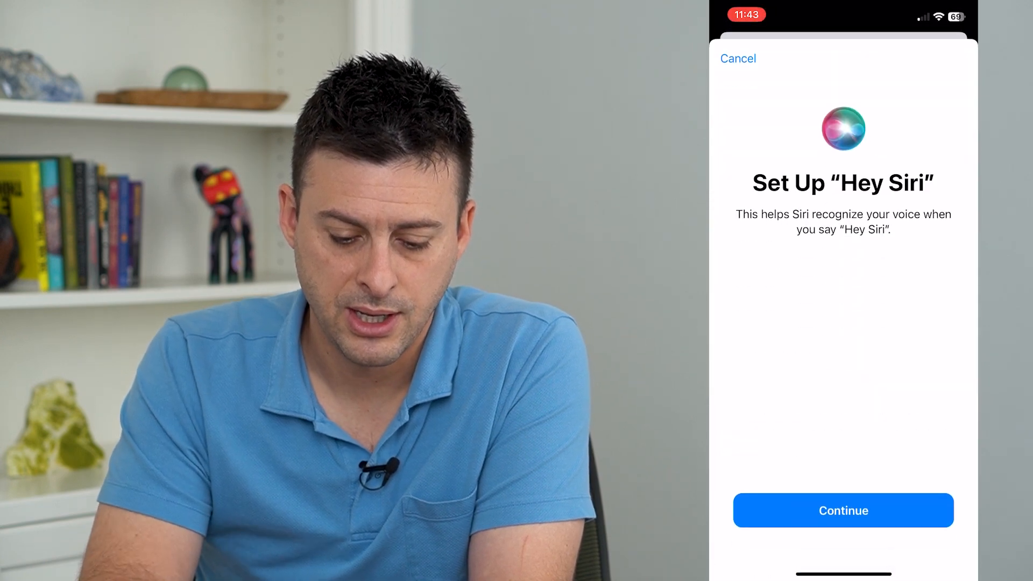
pyautogui.click(843, 511)
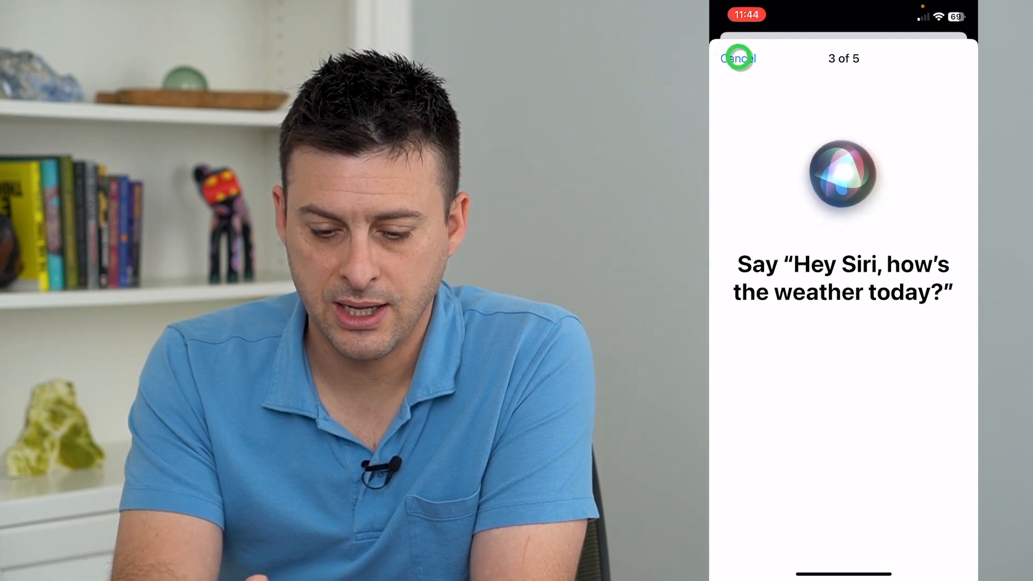
pyautogui.click(738, 59)
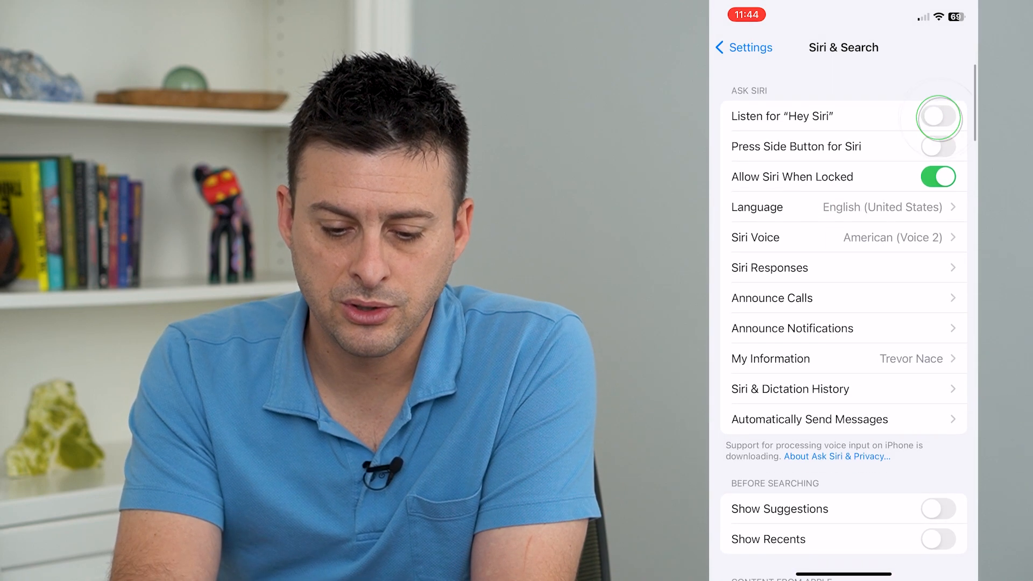
# Switch on Listen for "Hey Siri" again and complete the five-phrase voice training.
pyautogui.click(938, 116)
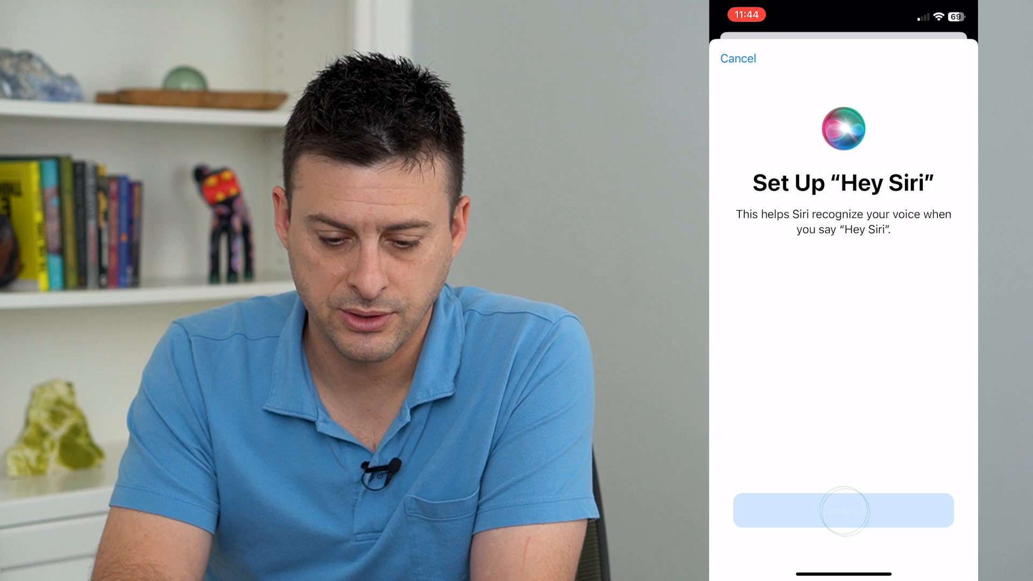
pyautogui.click(843, 510)
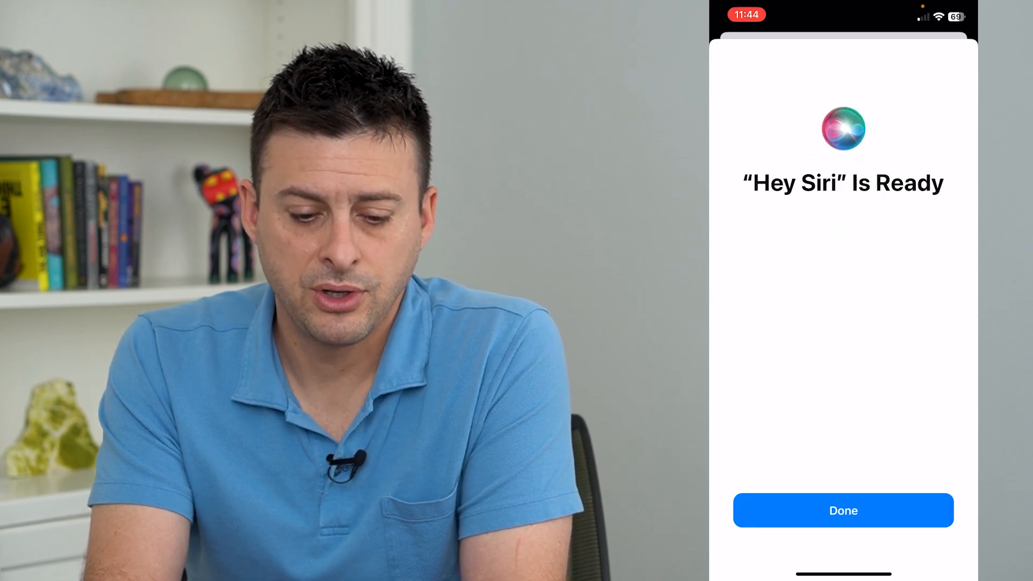
pyautogui.click(843, 510)
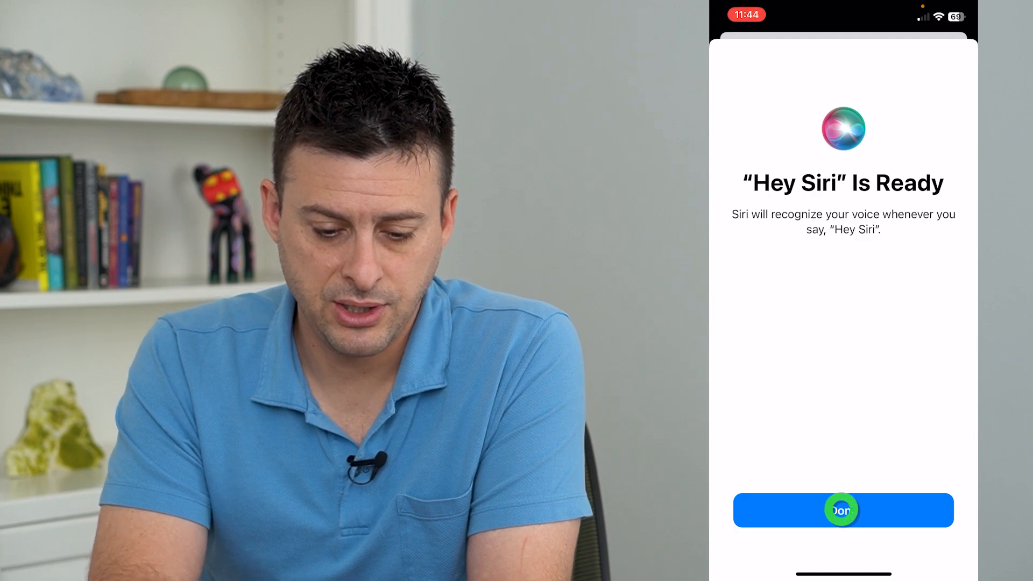
# Finish the "Hey Siri" setup with Done and test Siri by voice.
pyautogui.click(843, 509)
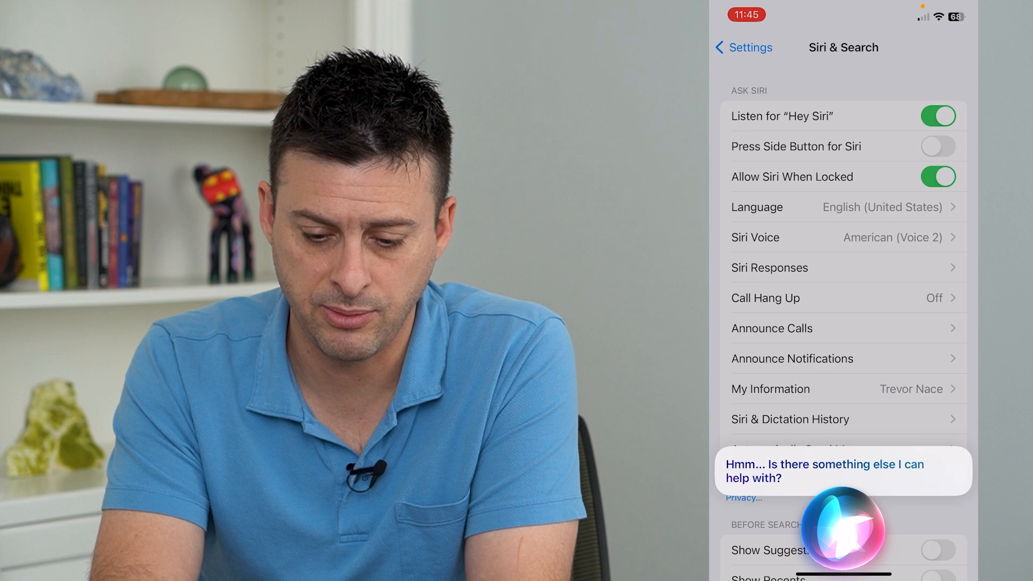
pyautogui.click(938, 117)
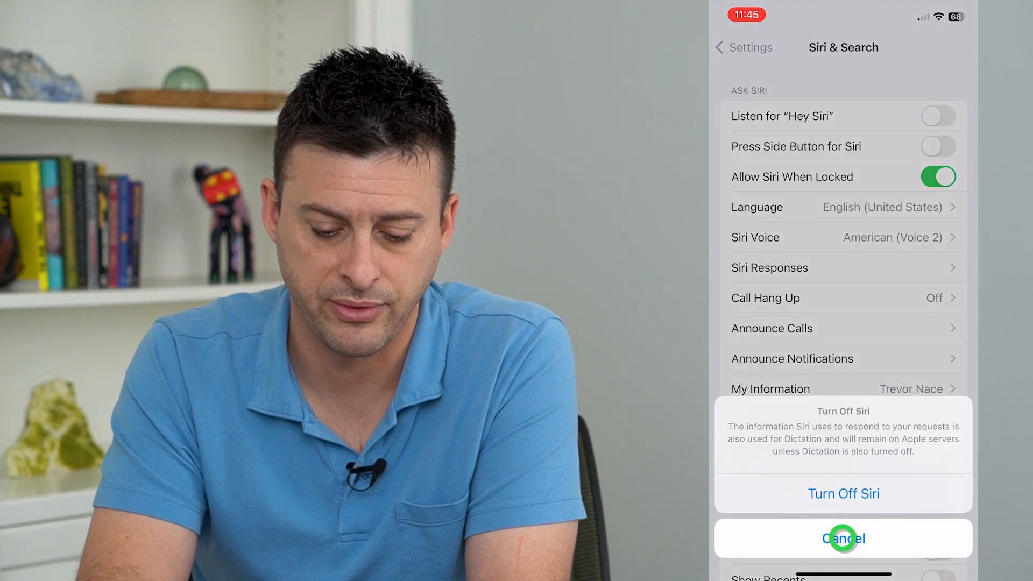
pyautogui.click(842, 538)
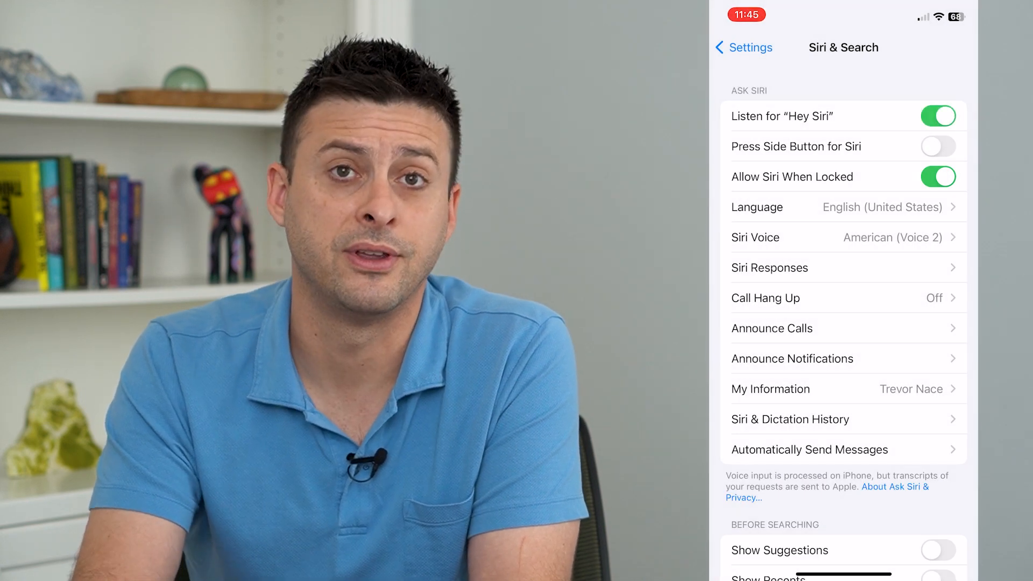